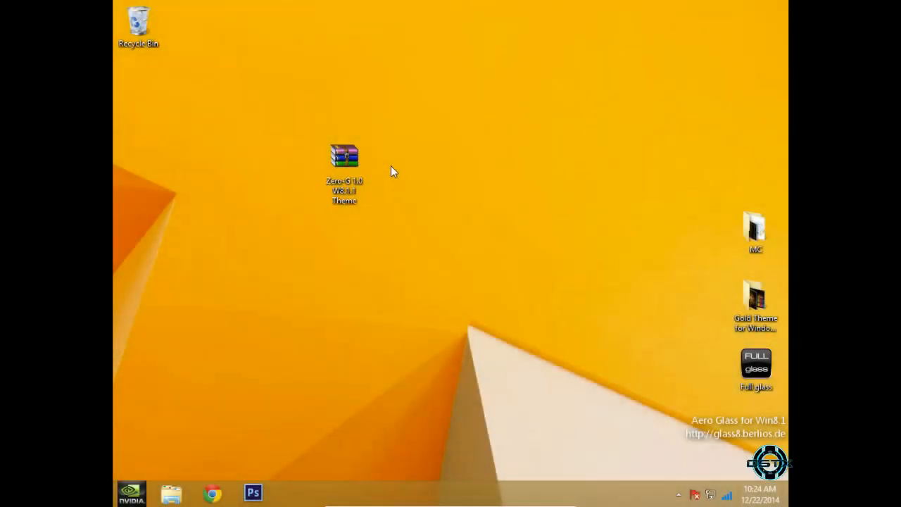
Move the Zero-G 1.0 W8.1.1 Theme archive into the left column directly under the Recycle Bin
{"action": "left_click_drag", "start_coordinate": [344, 154], "coordinate": [138, 106]}
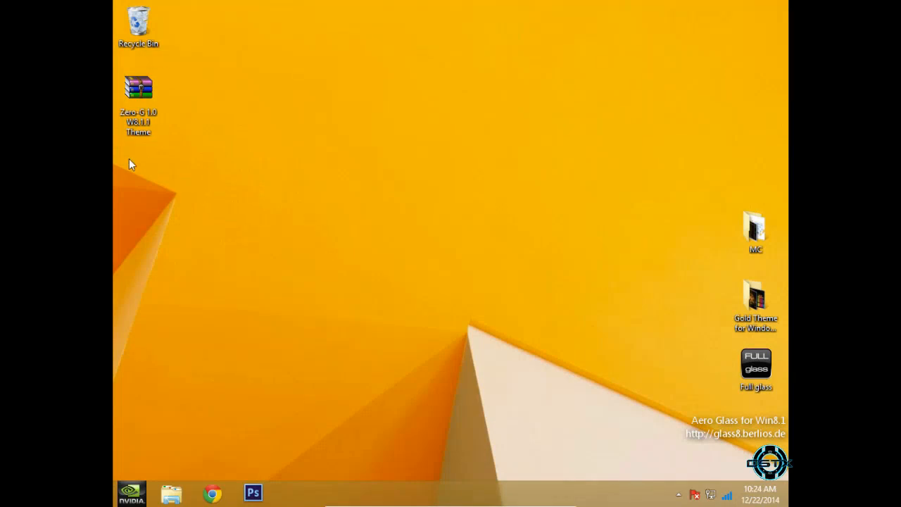
{"action": "mouse_move", "coordinate": [194, 124]}
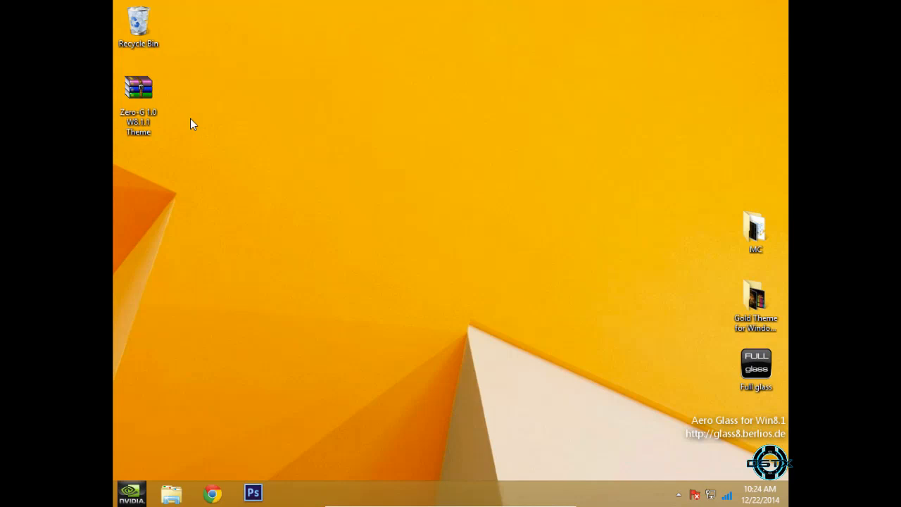
{"action": "mouse_move", "coordinate": [184, 130]}
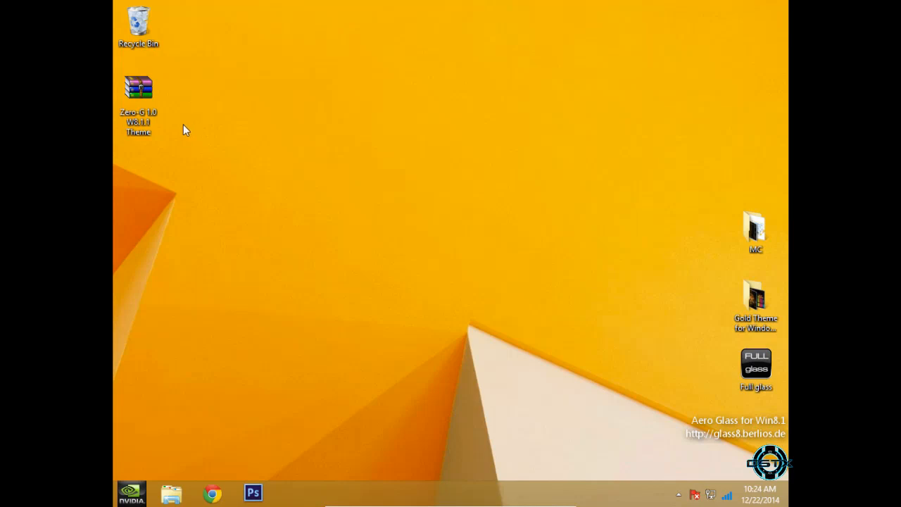
{"action": "mouse_move", "coordinate": [171, 160]}
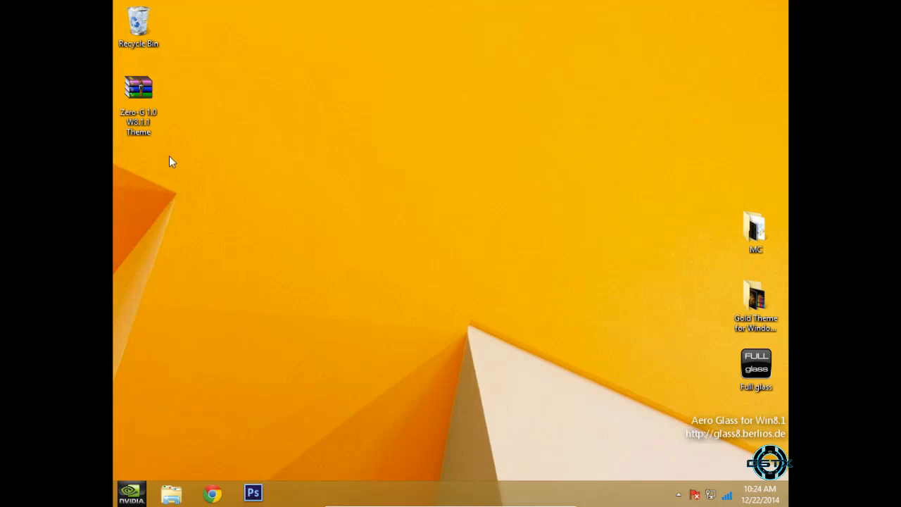
{"action": "right_click", "coordinate": [171, 160]}
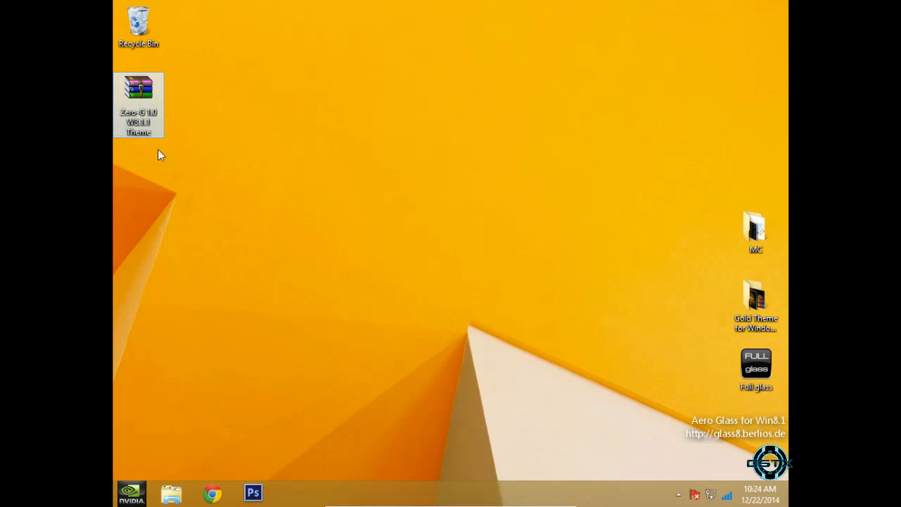
Refresh the desktop, then extract the archive into its own 'Zero-G 1.0 W8.1.1 Theme' folder
{"action": "right_click", "coordinate": [160, 153]}
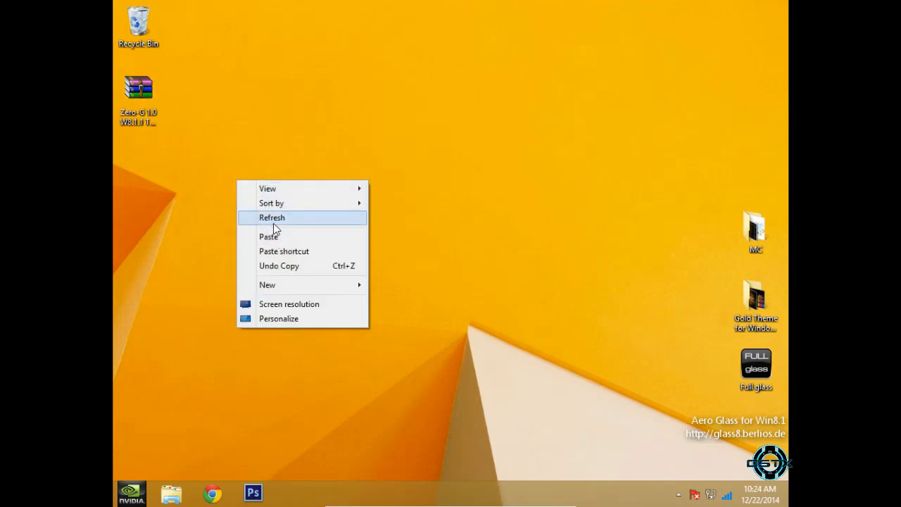
{"action": "right_click", "coordinate": [137, 87]}
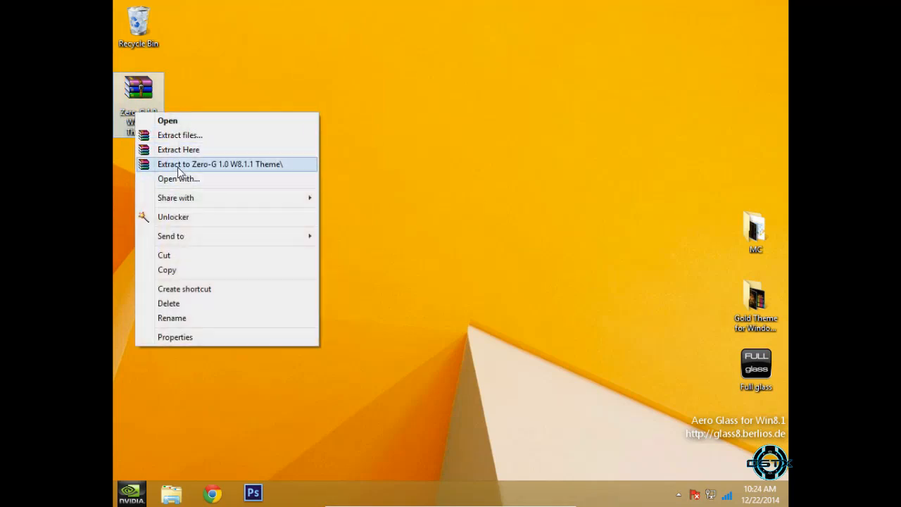
{"action": "left_click", "coordinate": [219, 163]}
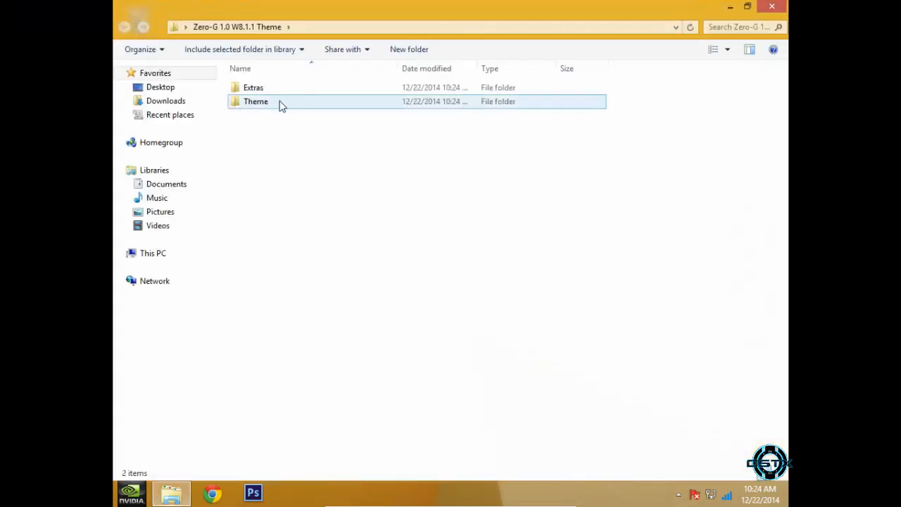
Browse into Theme > Zero-G > Fonts to reach the bundled Eurostile fonts
{"action": "double_click", "coordinate": [256, 101]}
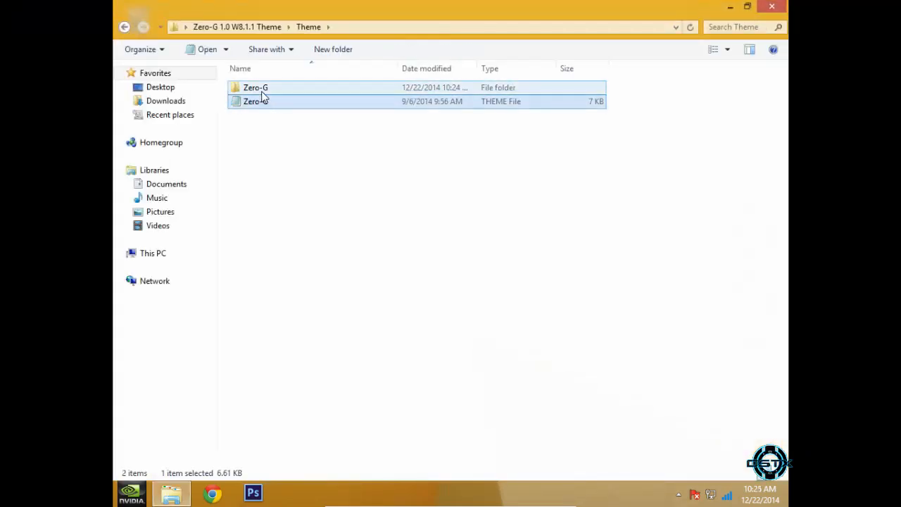
{"action": "double_click", "coordinate": [256, 88]}
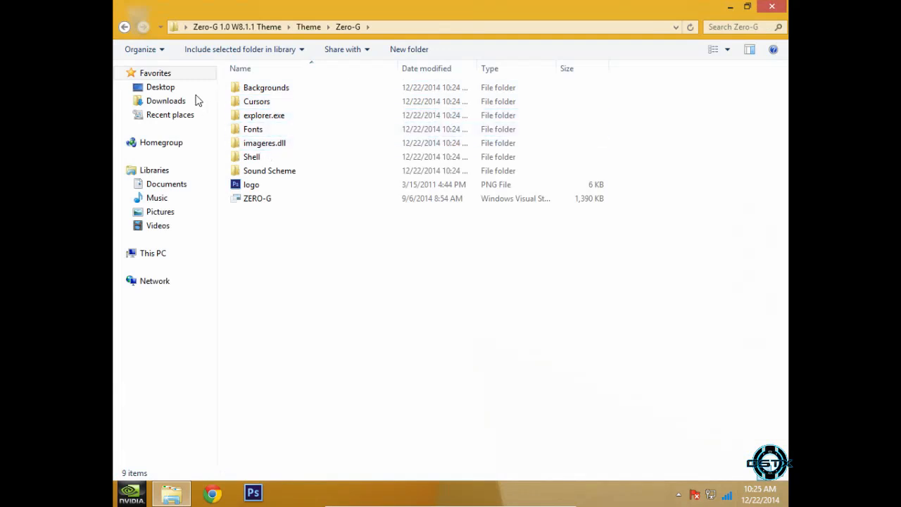
{"action": "double_click", "coordinate": [253, 129]}
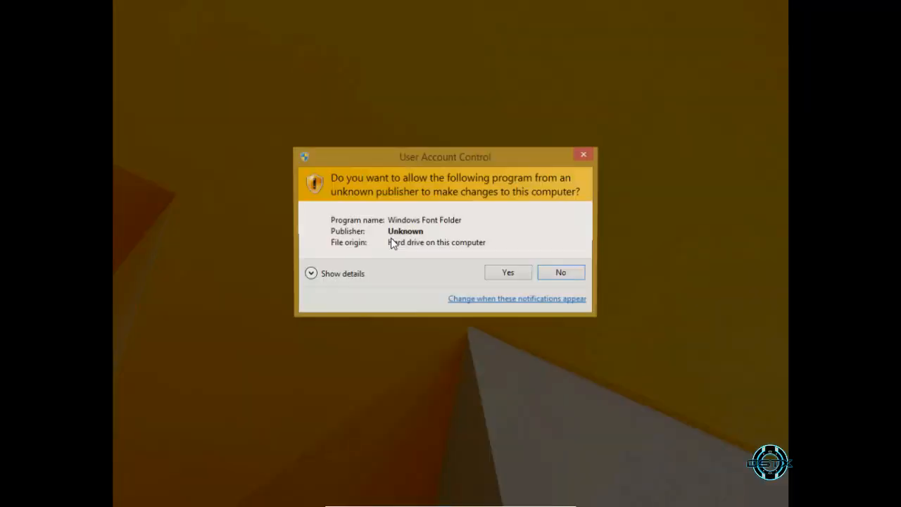
Install the Eurostile fonts with UAC approval, replacing the existing Eurostile Extended, and return to Zero-G
{"action": "left_click", "coordinate": [507, 271]}
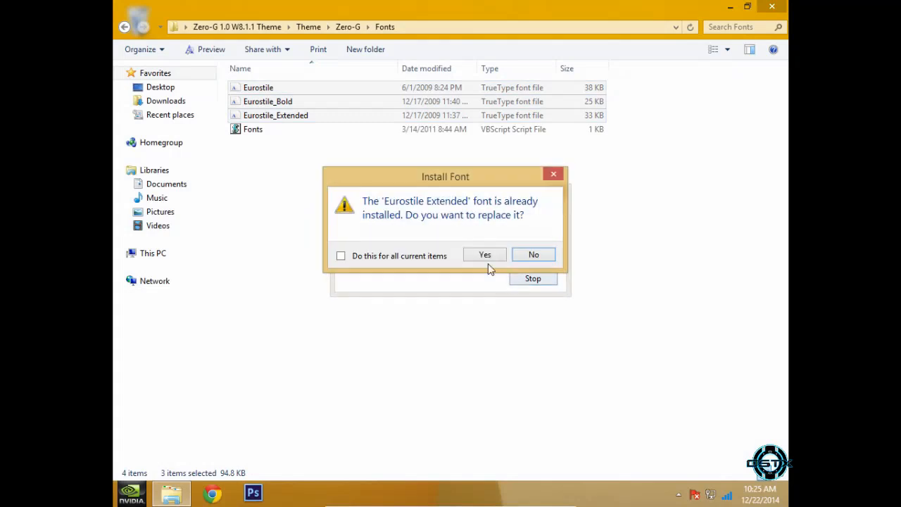
{"action": "left_click", "coordinate": [484, 253]}
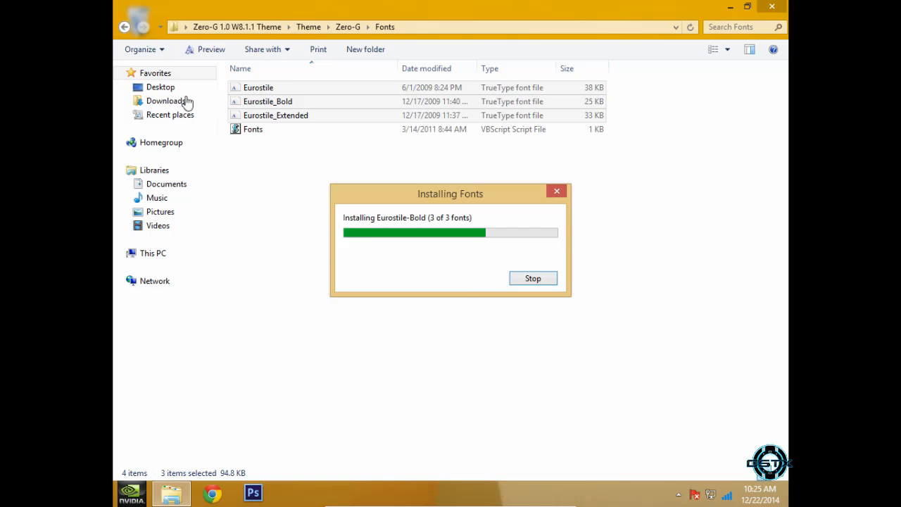
{"action": "left_click", "coordinate": [125, 27]}
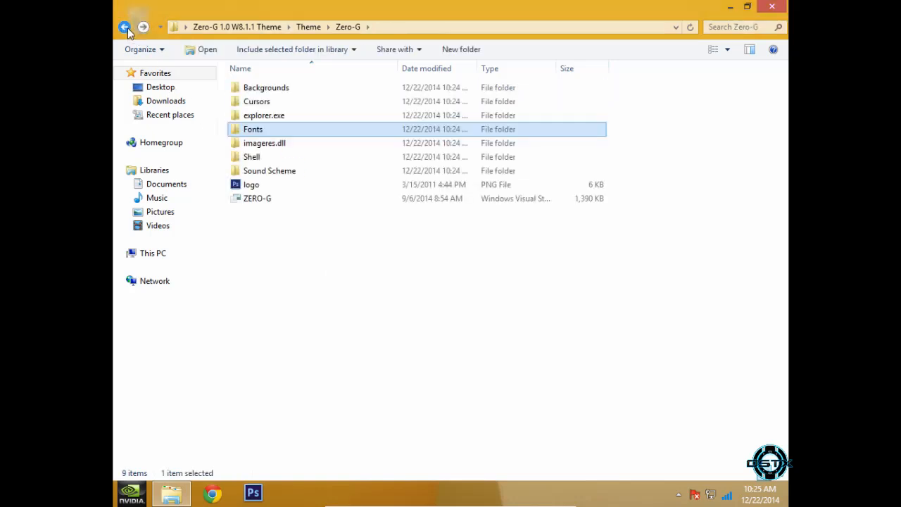
Copy the Zero-G folder and theme file into C:\Windows\Resources\Themes with administrator permission
{"action": "left_click", "coordinate": [125, 26]}
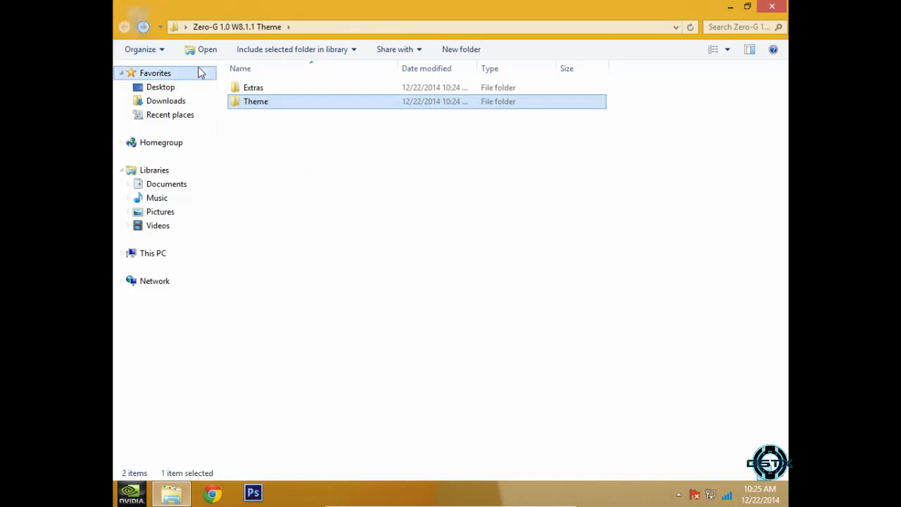
{"action": "double_click", "coordinate": [256, 101]}
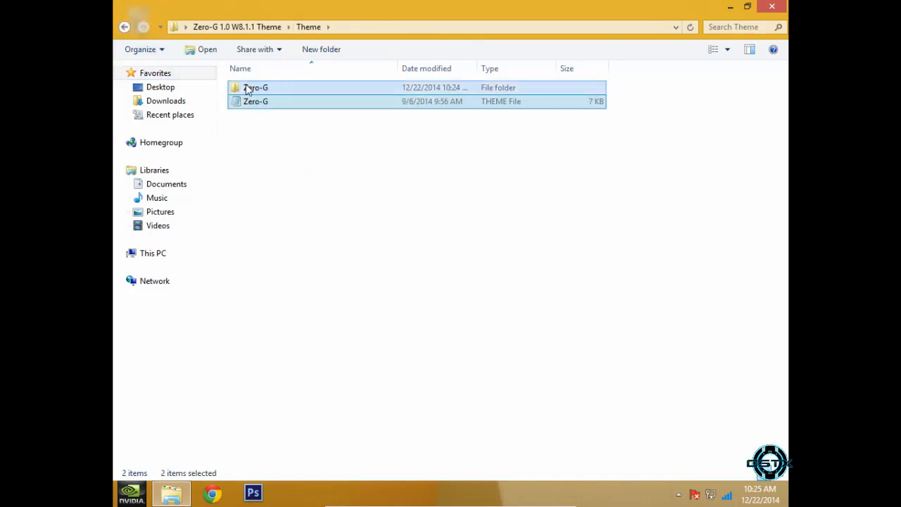
{"action": "left_click", "coordinate": [152, 253]}
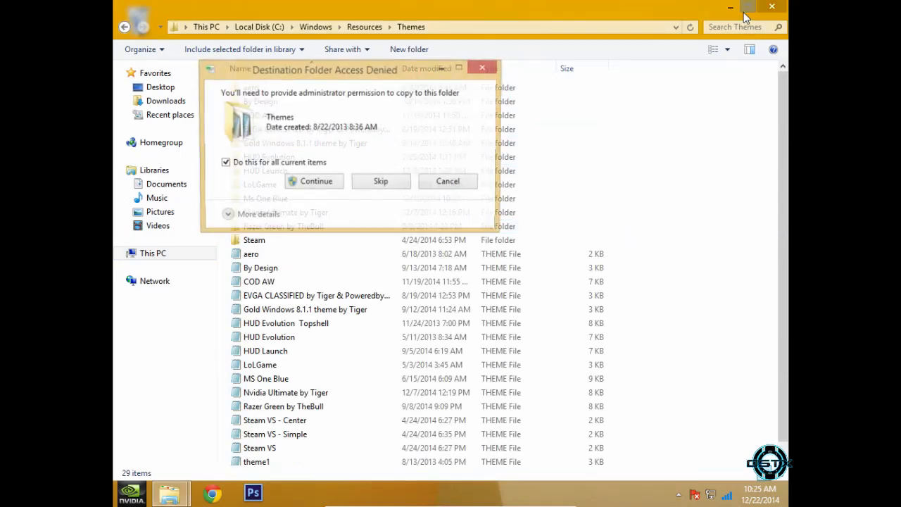
{"action": "left_click", "coordinate": [315, 180]}
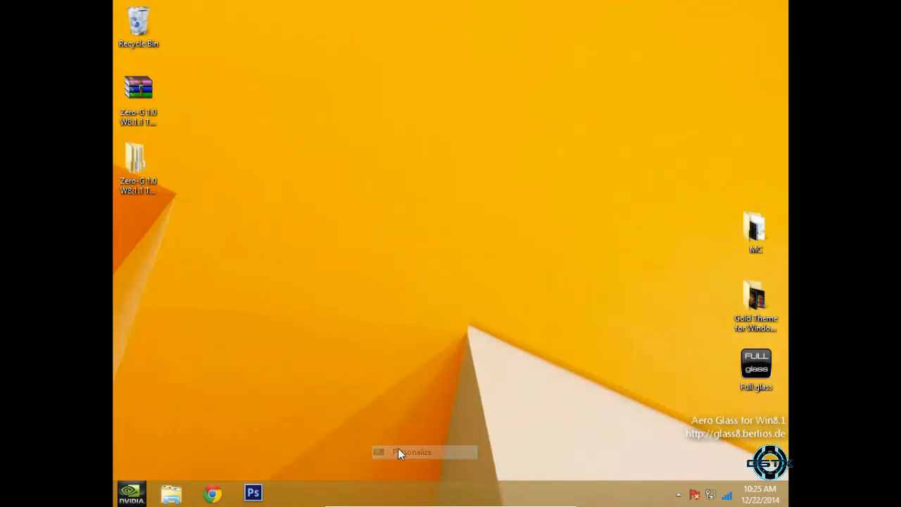
In Personalization, scroll to Installed Themes and apply the Zero-G theme
{"action": "left_click", "coordinate": [410, 450]}
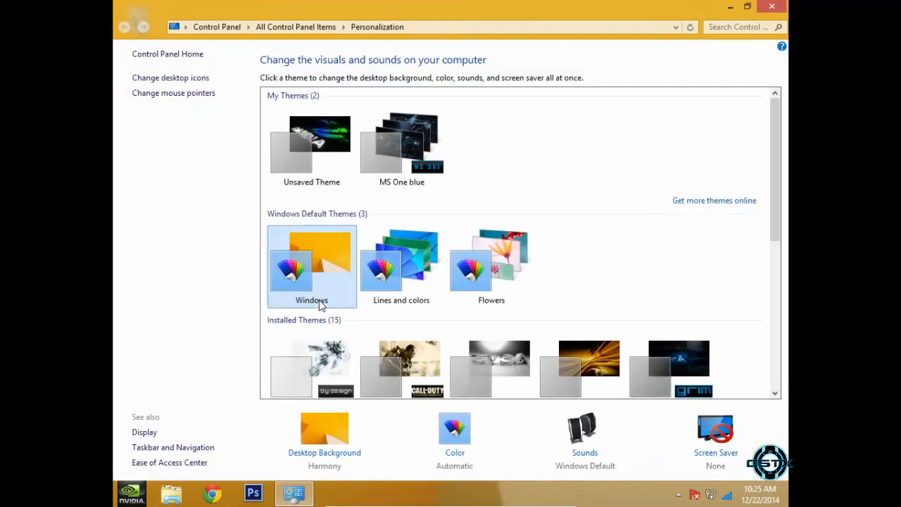
{"action": "scroll", "scroll_direction": "down", "scroll_amount": 3}
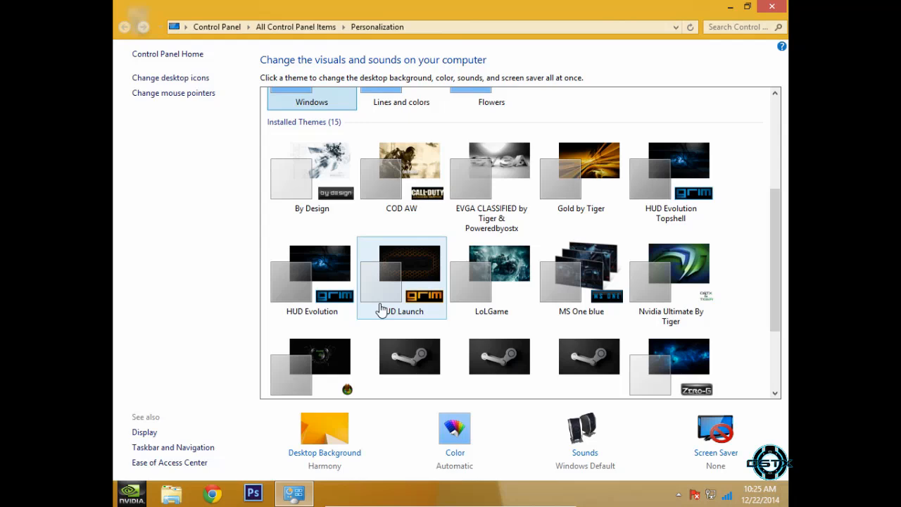
{"action": "scroll", "scroll_direction": "down", "scroll_amount": 3}
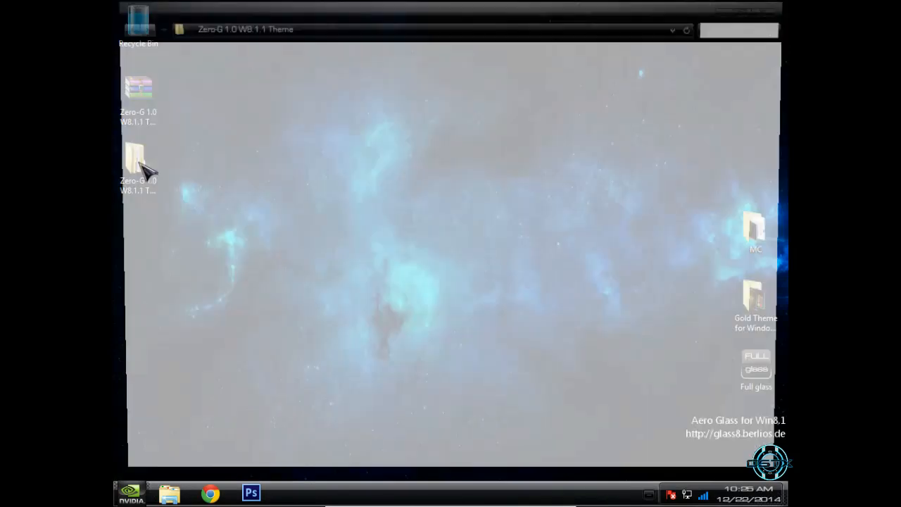
Browse the extracted Zero-G folder's Extras and select the first timedate.cpl folder
{"action": "double_click", "coordinate": [138, 157]}
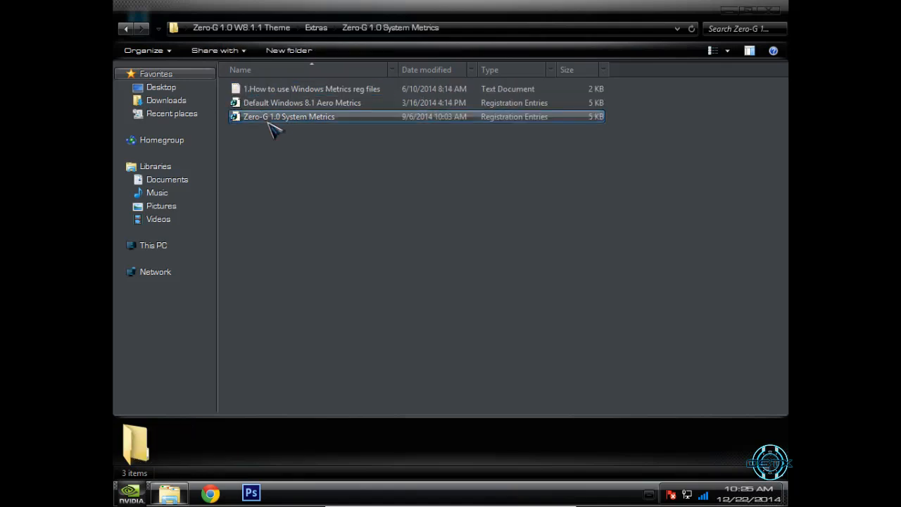
{"action": "left_click", "coordinate": [316, 28]}
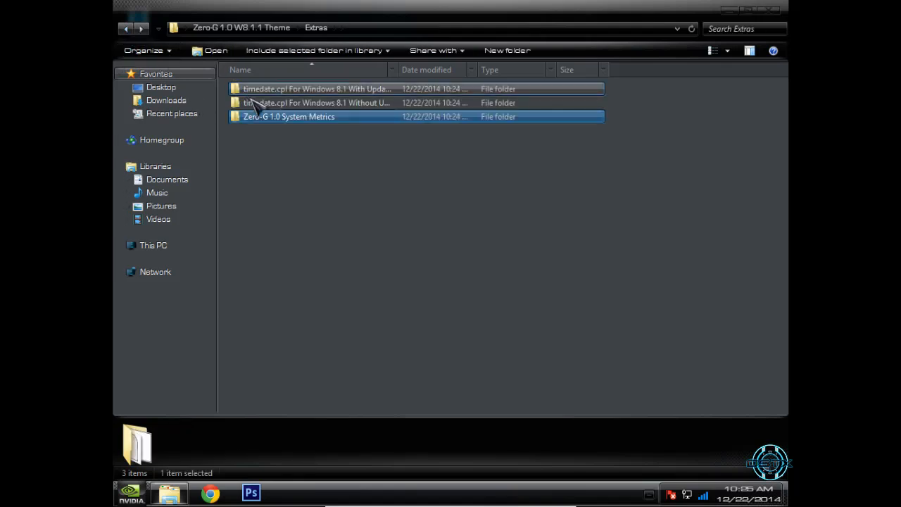
{"action": "left_click", "coordinate": [317, 89]}
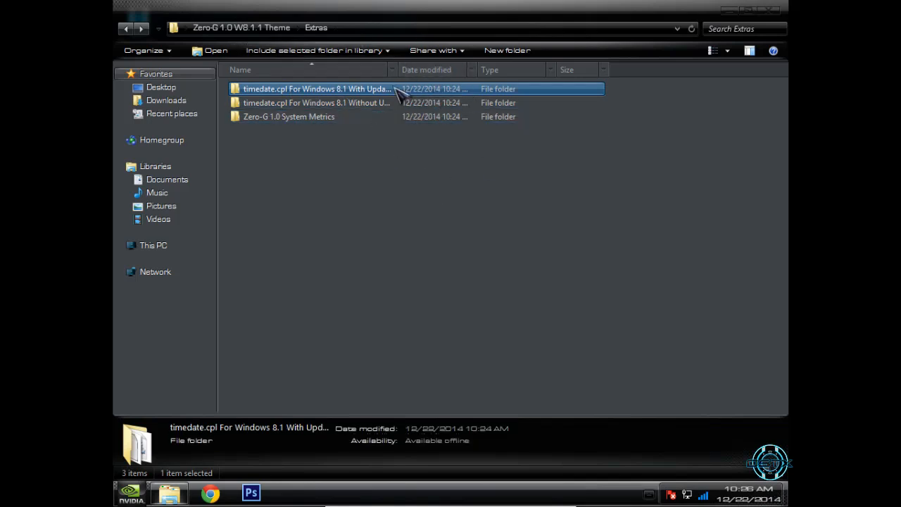
{"action": "mouse_move", "coordinate": [772, 16]}
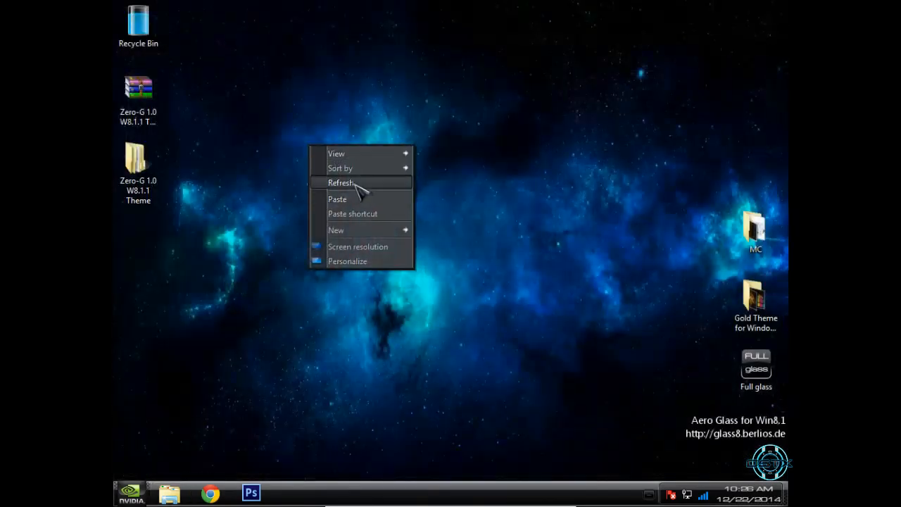
Refresh the desktop and bring up the StartIsBack configuration window
{"action": "left_click", "coordinate": [340, 183]}
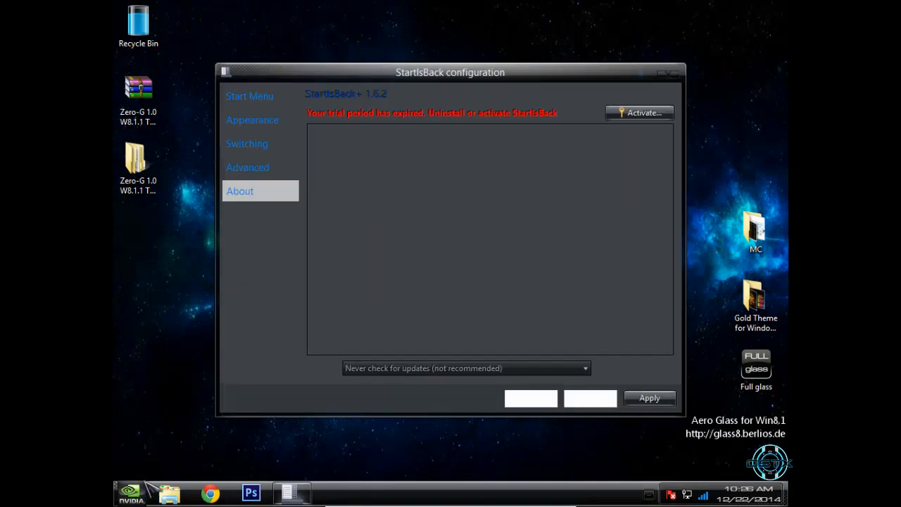
From StartIsBack Appearance, add a start button image, browsing into the Nvidia Ultimate by Tiger folder
{"action": "left_click", "coordinate": [251, 120]}
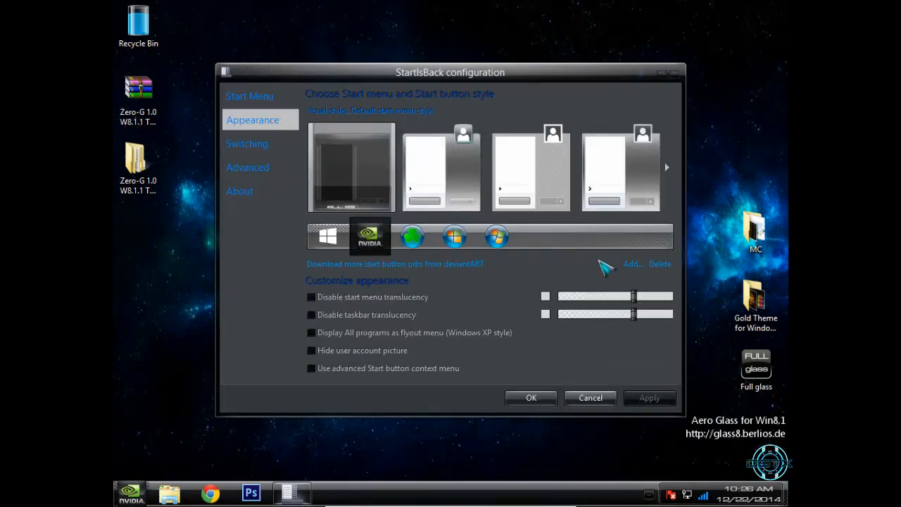
{"action": "left_click", "coordinate": [630, 263]}
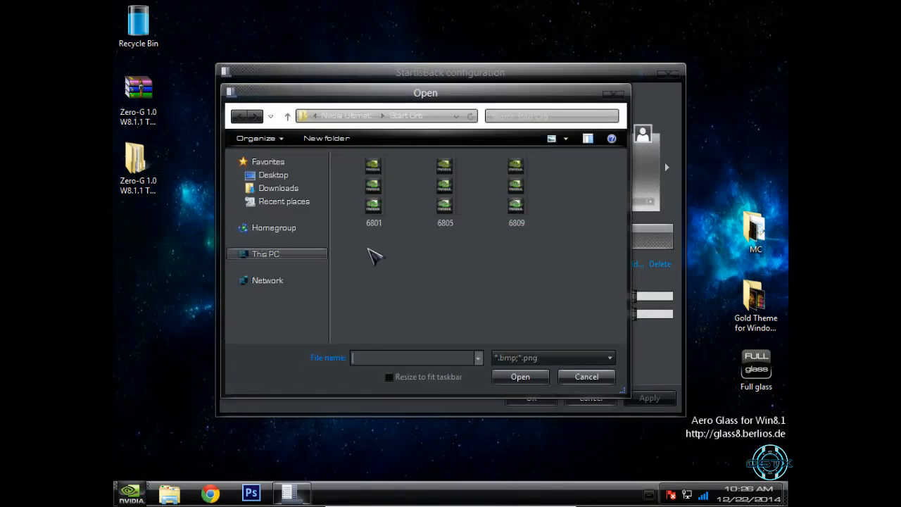
{"action": "mouse_move", "coordinate": [369, 127]}
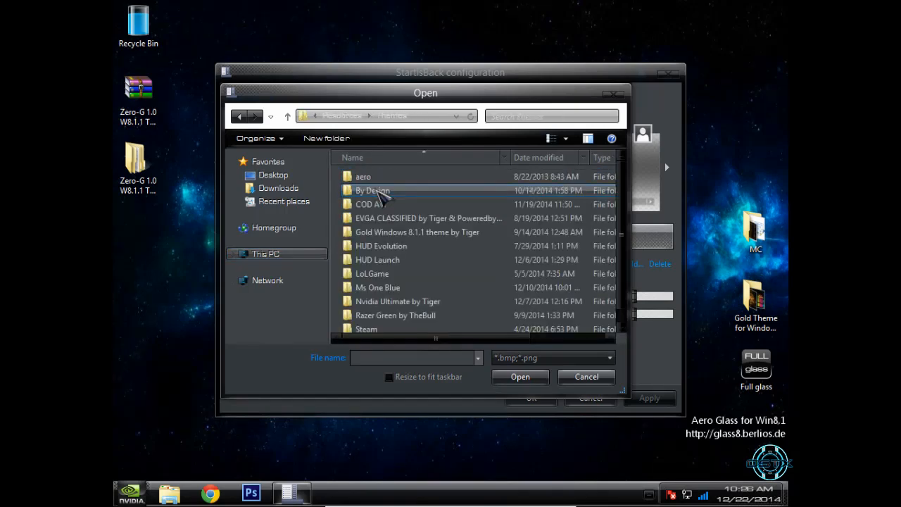
{"action": "left_click", "coordinate": [377, 287]}
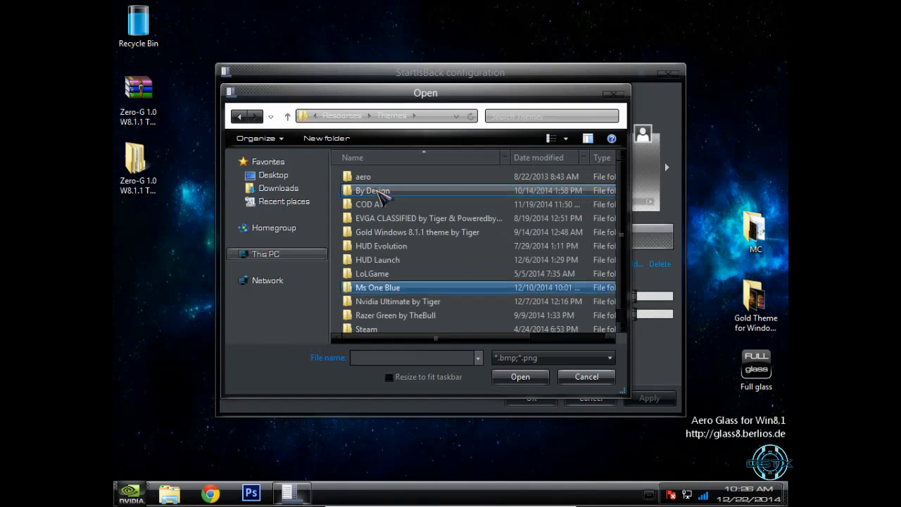
{"action": "left_click", "coordinate": [397, 302]}
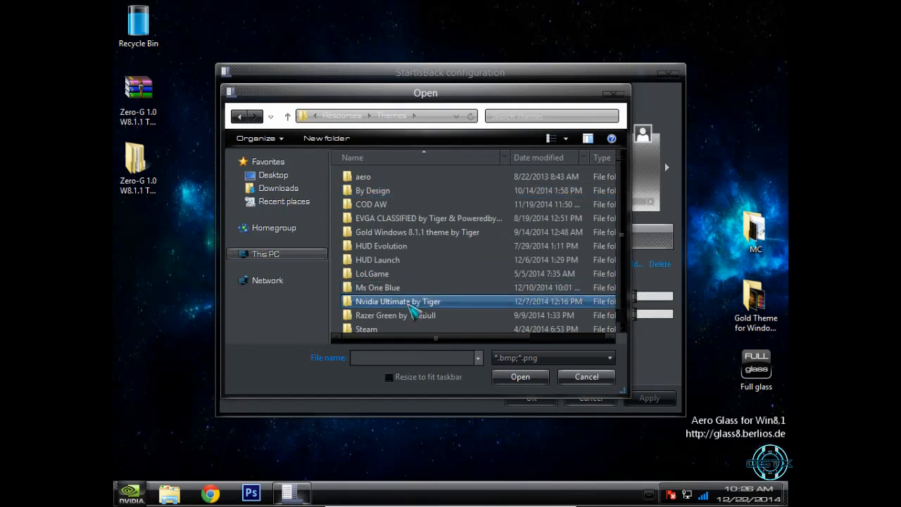
{"action": "double_click", "coordinate": [397, 301]}
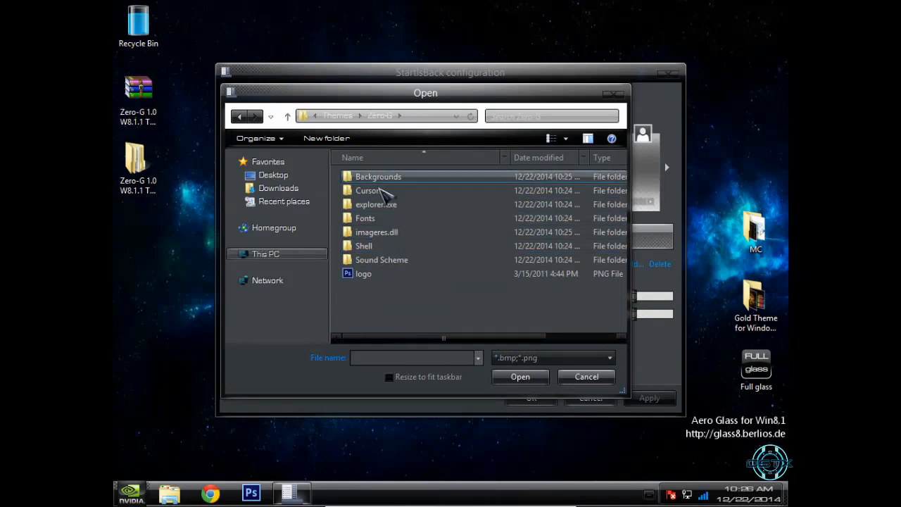
Choose the dark orb image as the new start button and confirm with OK
{"action": "double_click", "coordinate": [376, 204]}
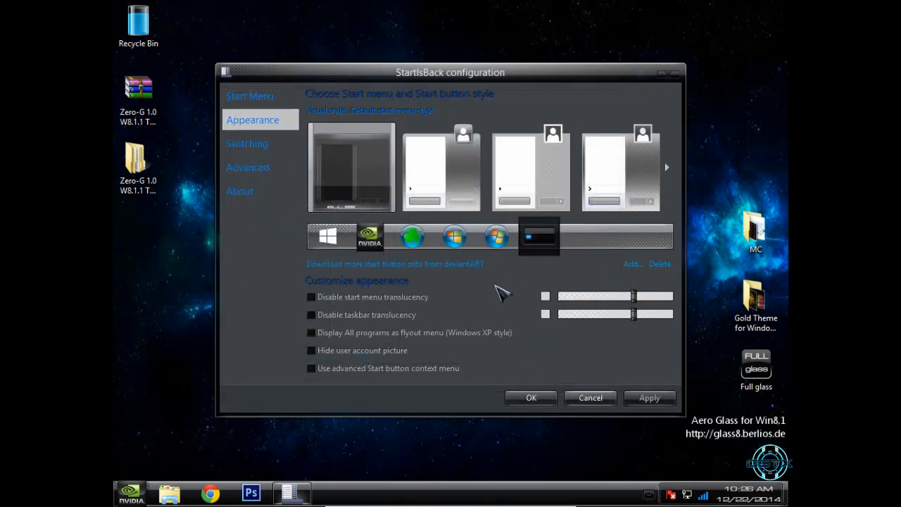
{"action": "mouse_move", "coordinate": [549, 377]}
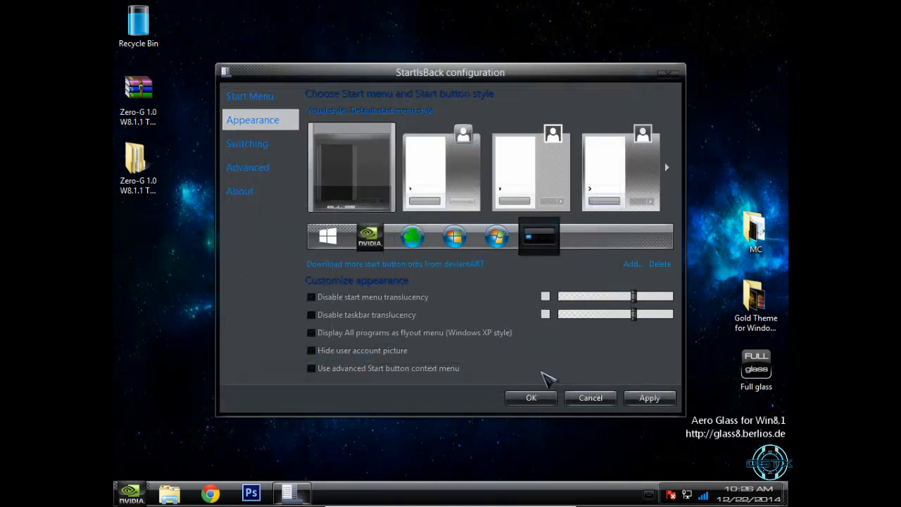
{"action": "left_click", "coordinate": [530, 397]}
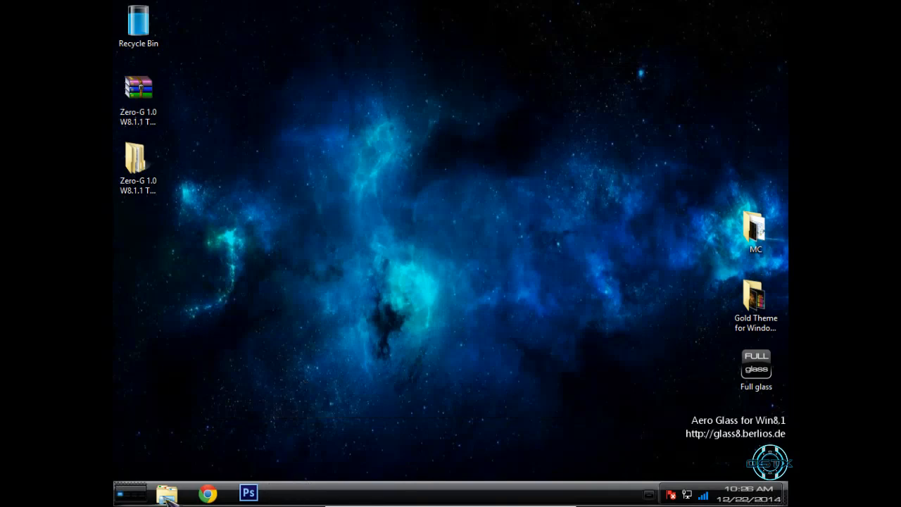
{"action": "mouse_move", "coordinate": [250, 287]}
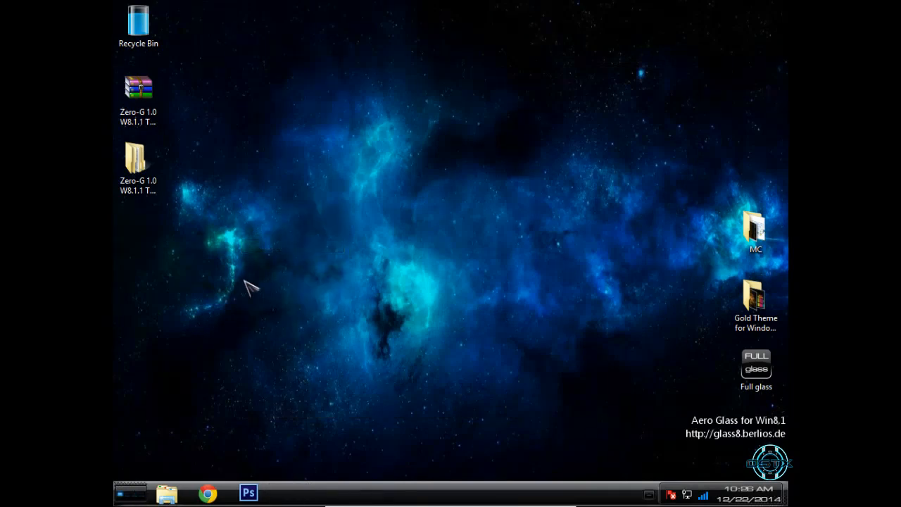
{"action": "right_click", "coordinate": [254, 287]}
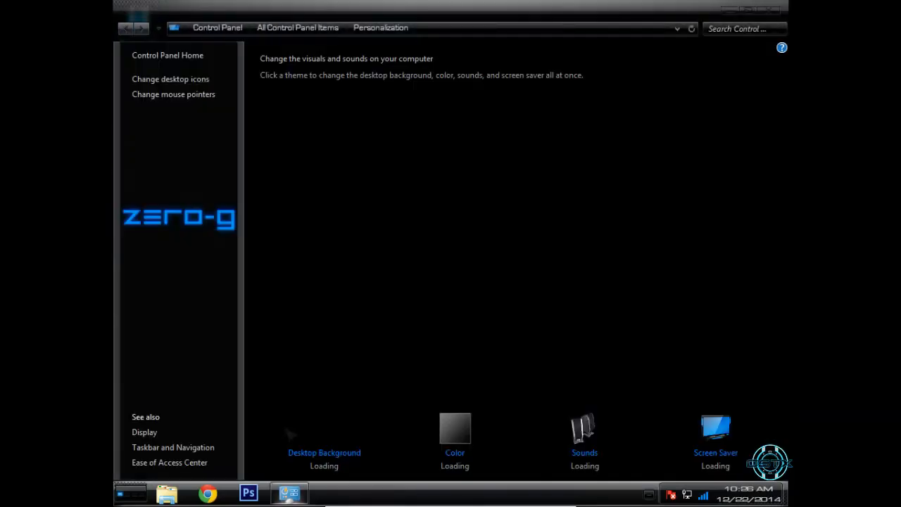
{"action": "left_click", "coordinate": [324, 429]}
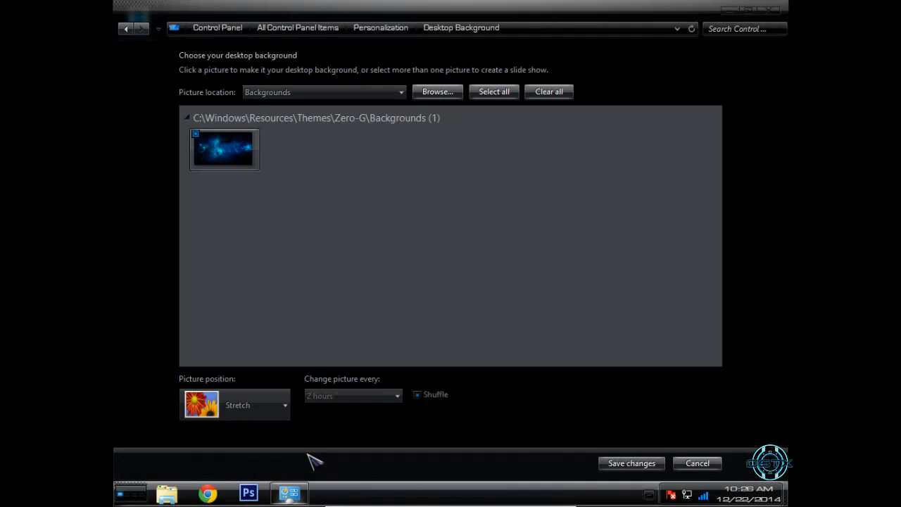
{"action": "mouse_move", "coordinate": [720, 59]}
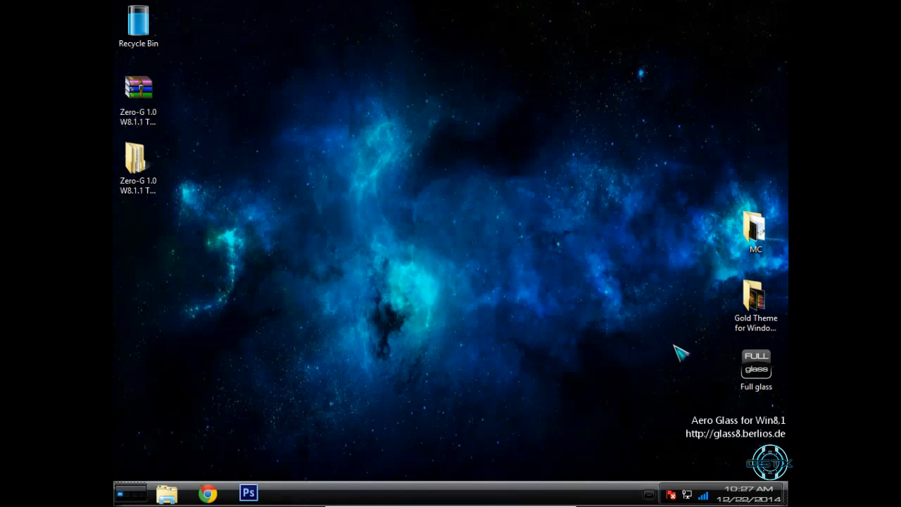
{"action": "left_click", "coordinate": [138, 87]}
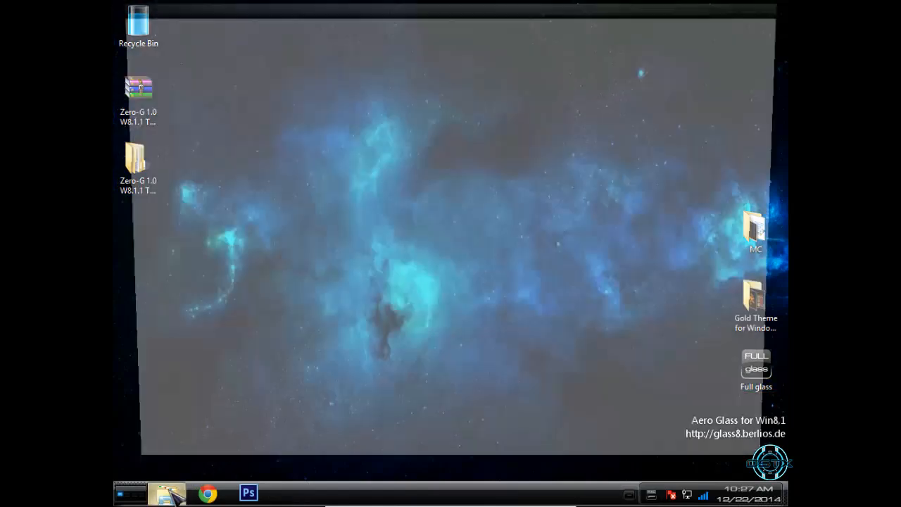
{"action": "left_click", "coordinate": [167, 493]}
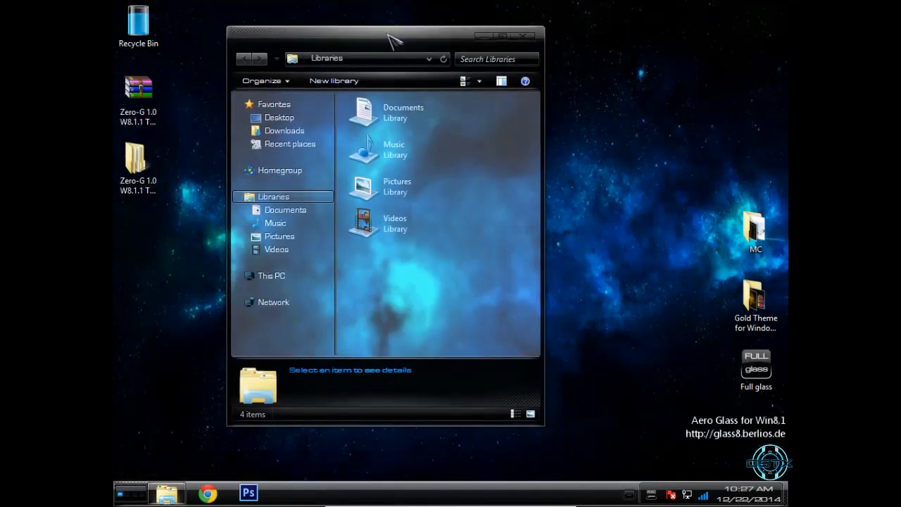
{"action": "left_click", "coordinate": [523, 35]}
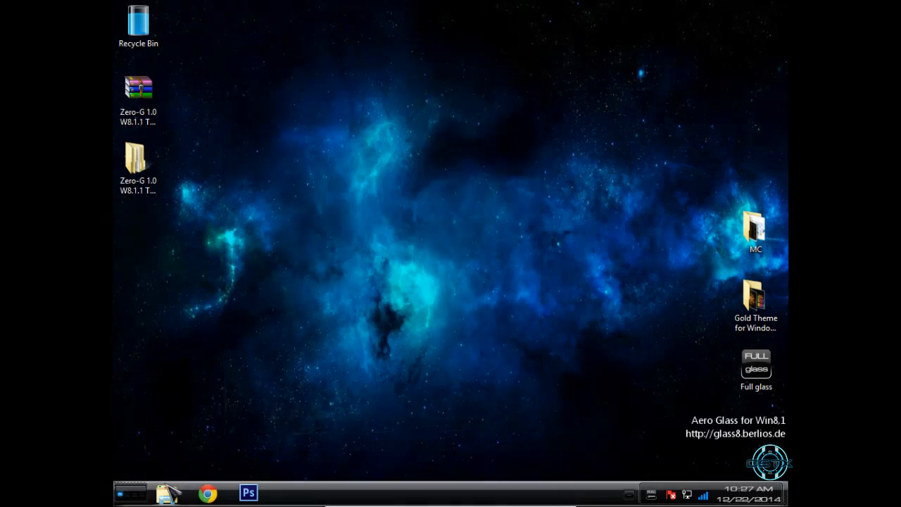
Open This PC's Properties, visit All Control Panel Items, then reopen the System information page
{"action": "right_click", "coordinate": [302, 307]}
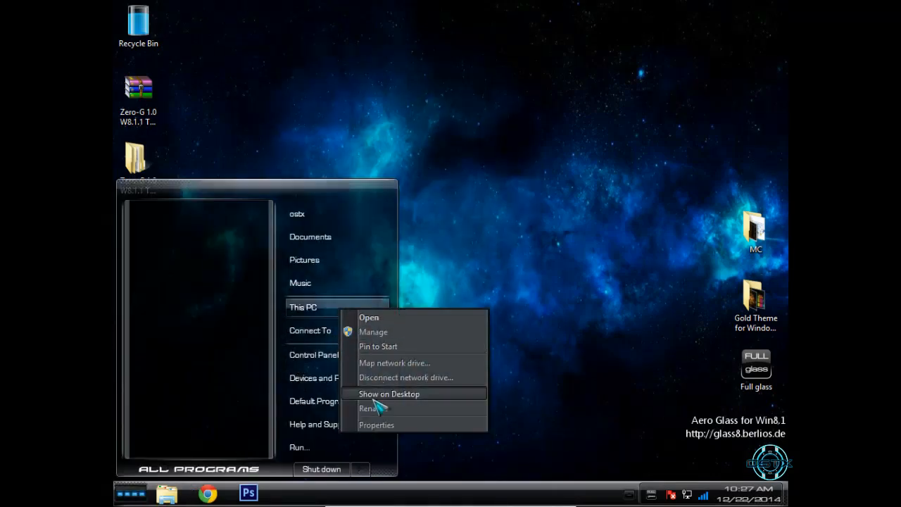
{"action": "left_click", "coordinate": [376, 425]}
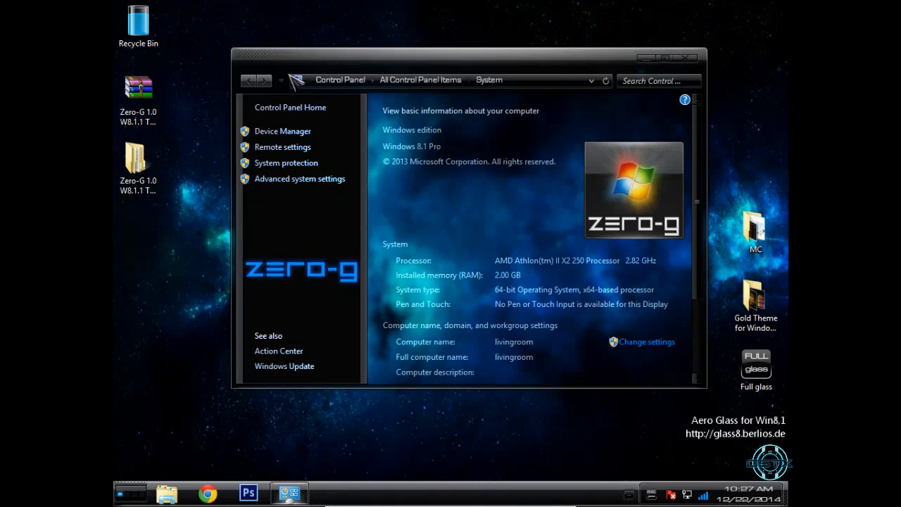
{"action": "left_click", "coordinate": [684, 57]}
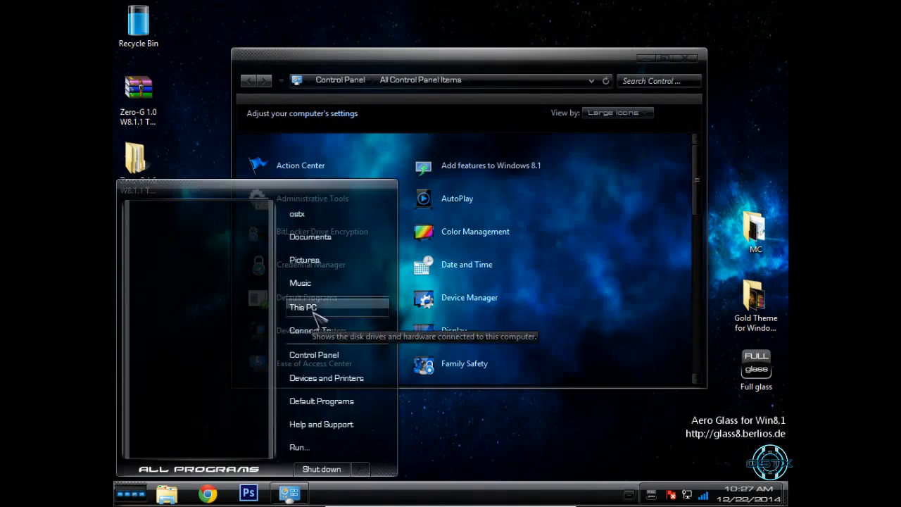
{"action": "right_click", "coordinate": [303, 307]}
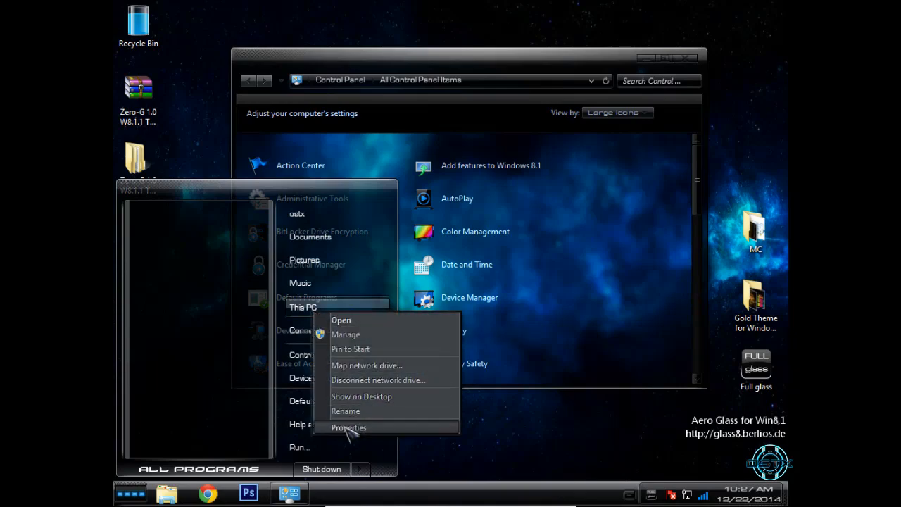
{"action": "left_click", "coordinate": [349, 428]}
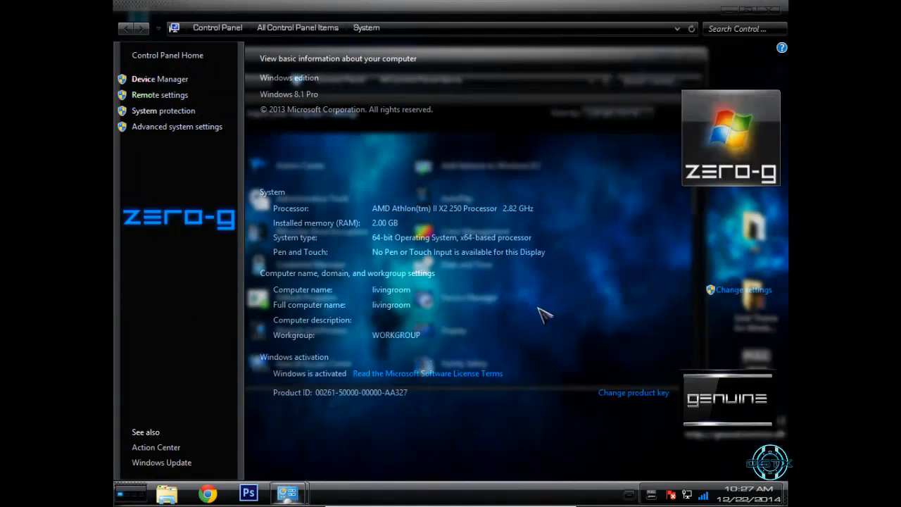
{"action": "mouse_move", "coordinate": [752, 48]}
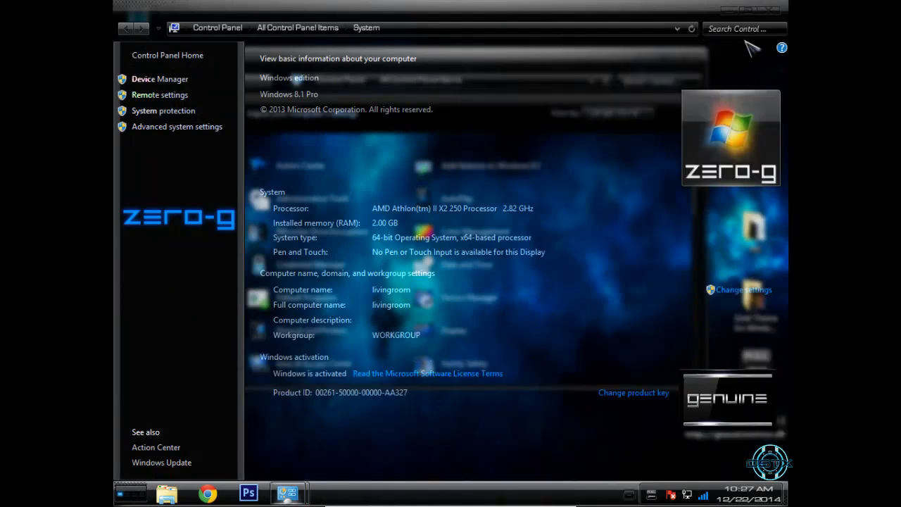